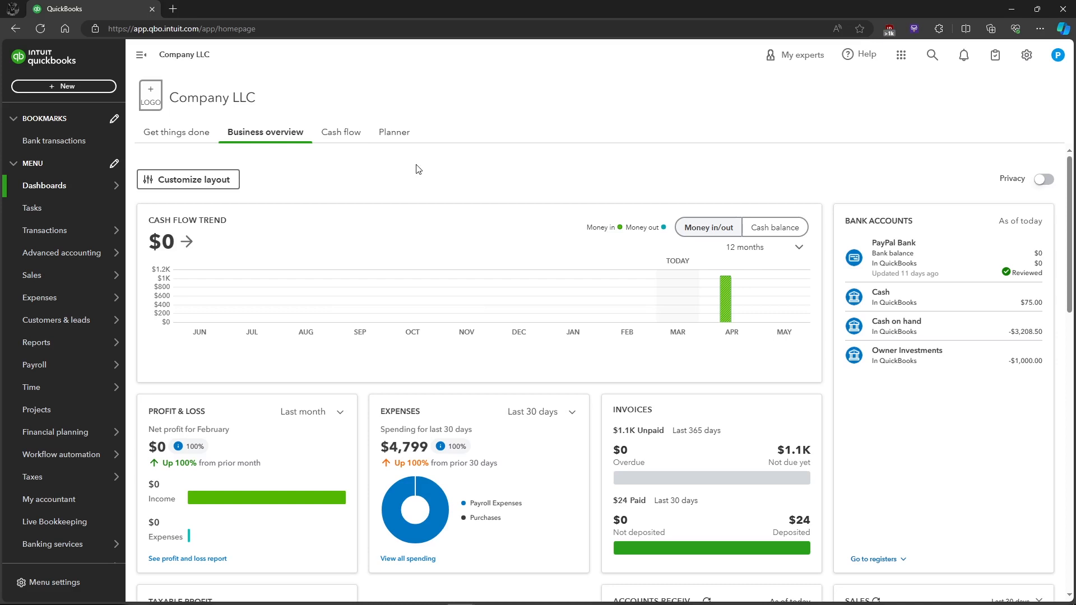
Step: Go to the Products and Services list from the Sales menu
{"action": "left_click", "coordinate": [31, 275]}
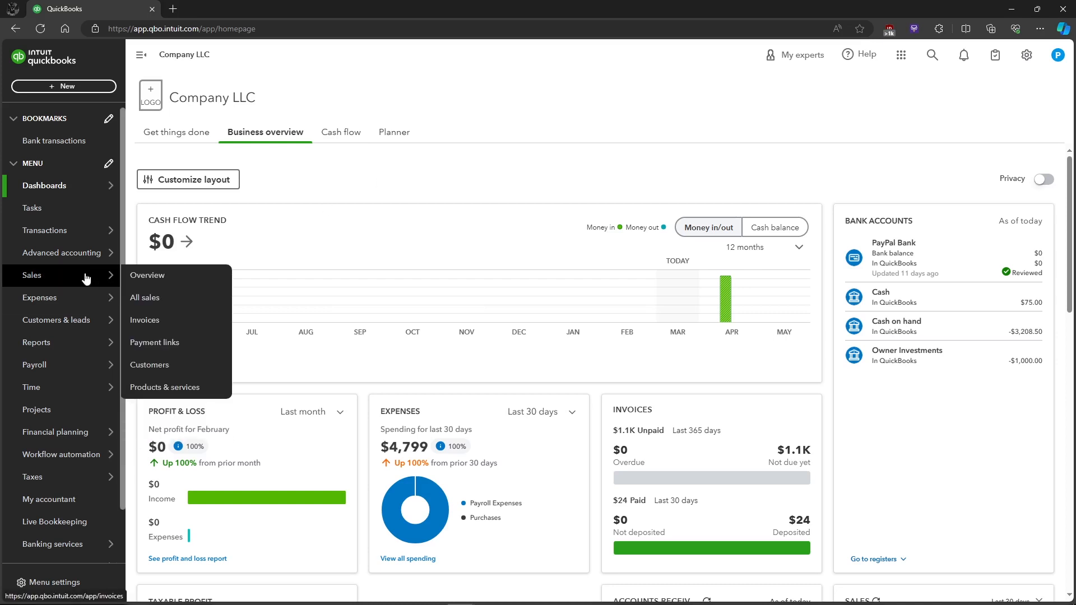
{"action": "mouse_move", "coordinate": [90, 287]}
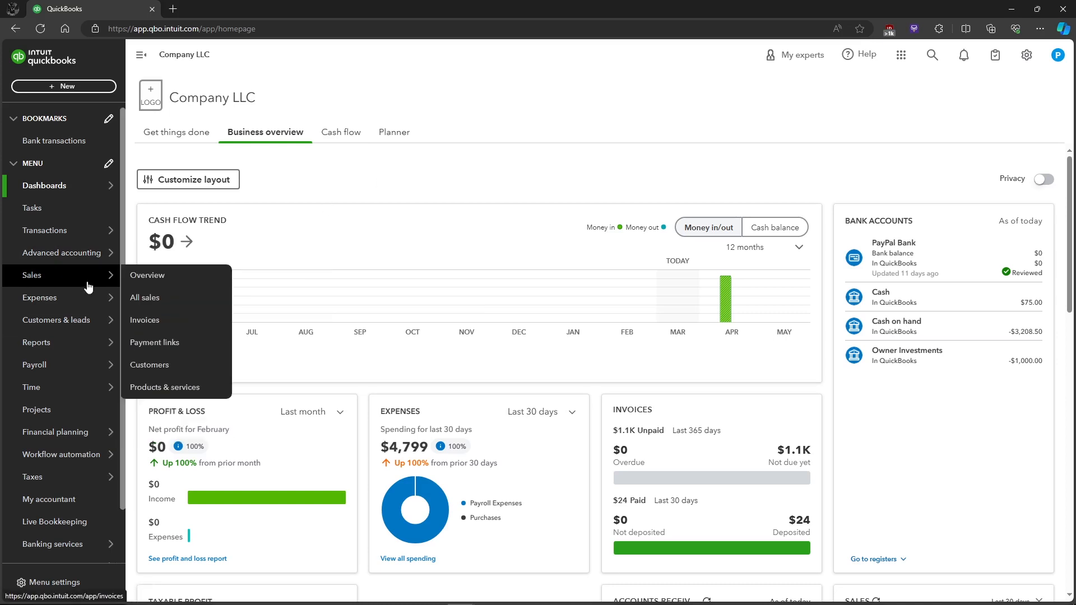
{"action": "mouse_move", "coordinate": [185, 390]}
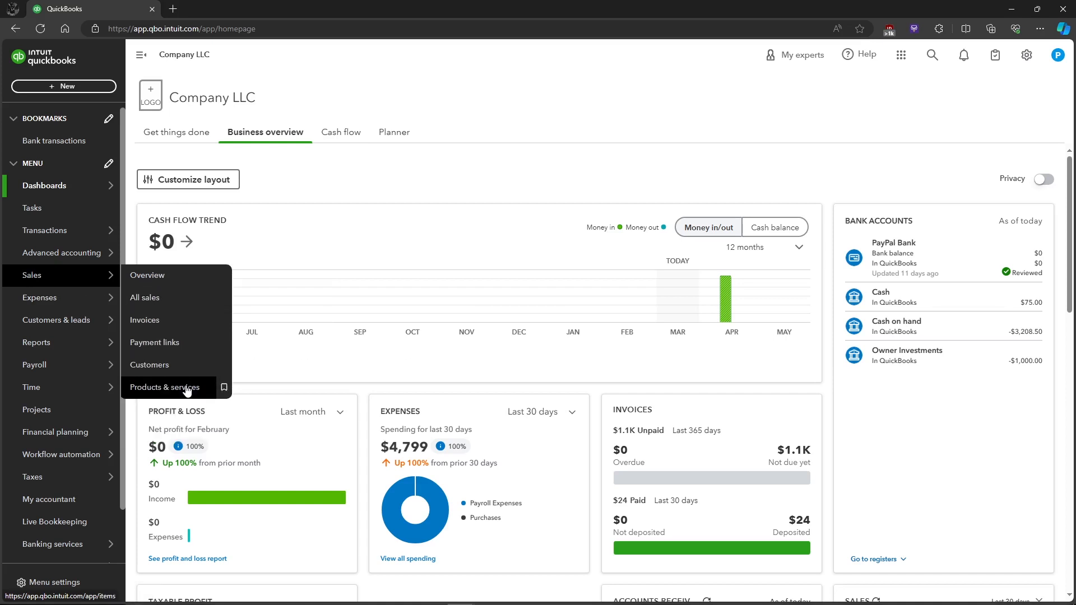
{"action": "left_click", "coordinate": [163, 387]}
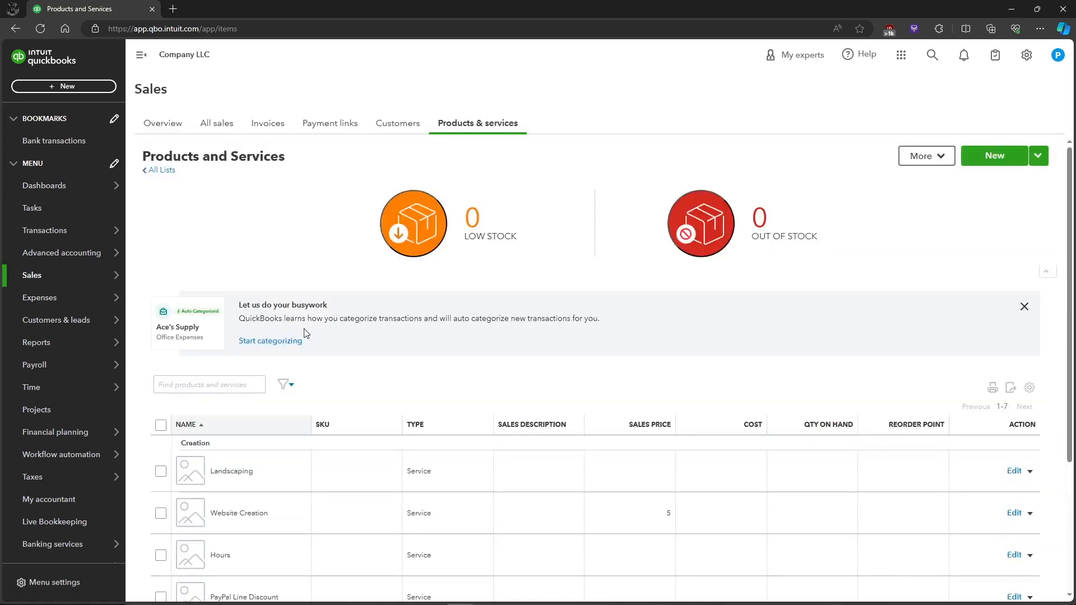
{"action": "mouse_move", "coordinate": [393, 232]}
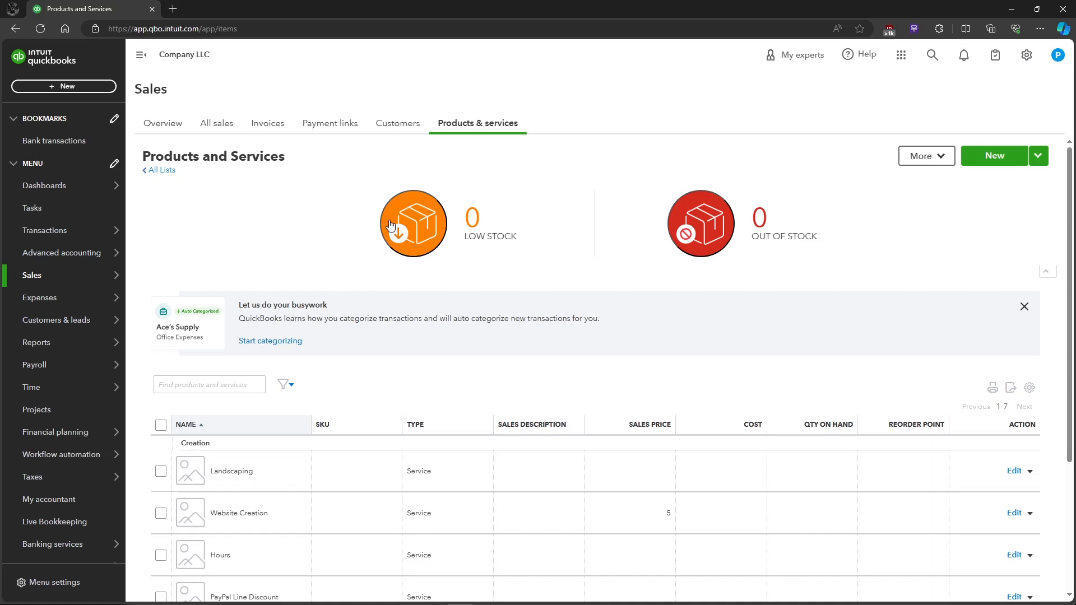
{"action": "mouse_move", "coordinate": [514, 251]}
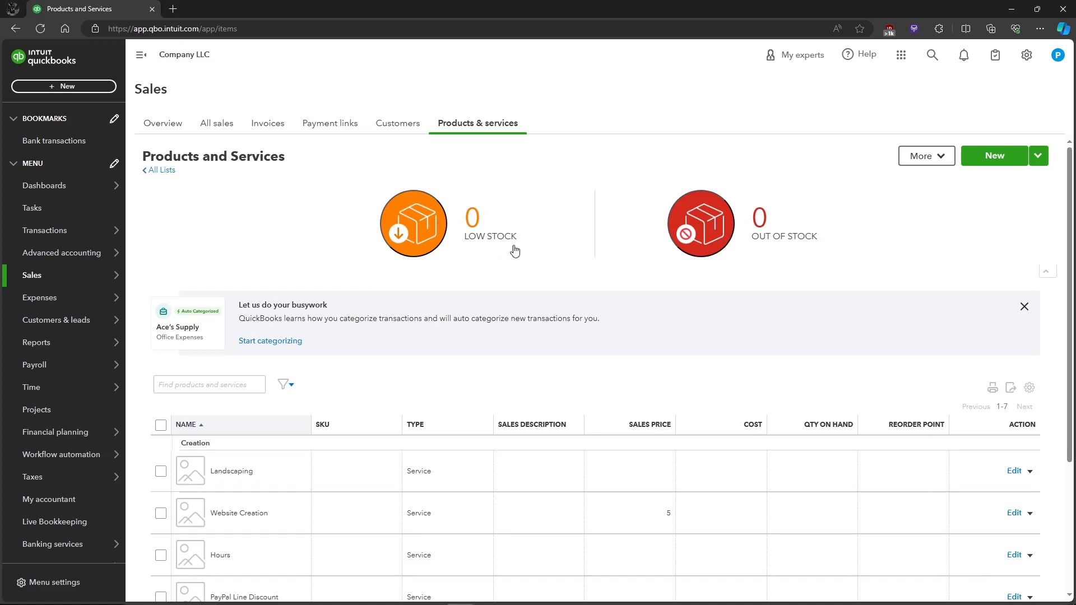
{"action": "mouse_move", "coordinate": [1000, 191]}
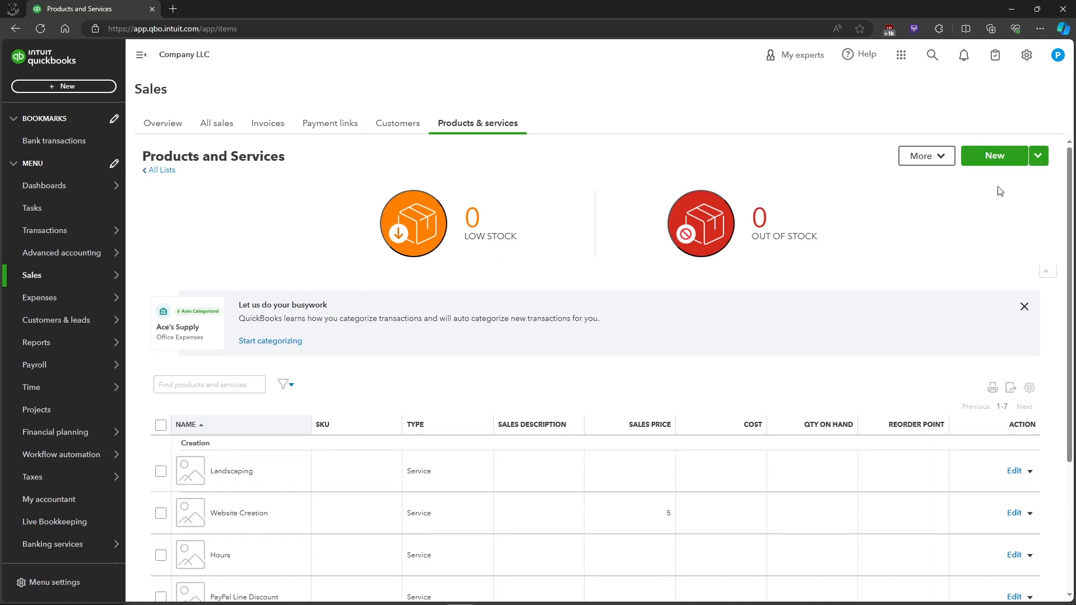
{"action": "mouse_move", "coordinate": [1029, 175]}
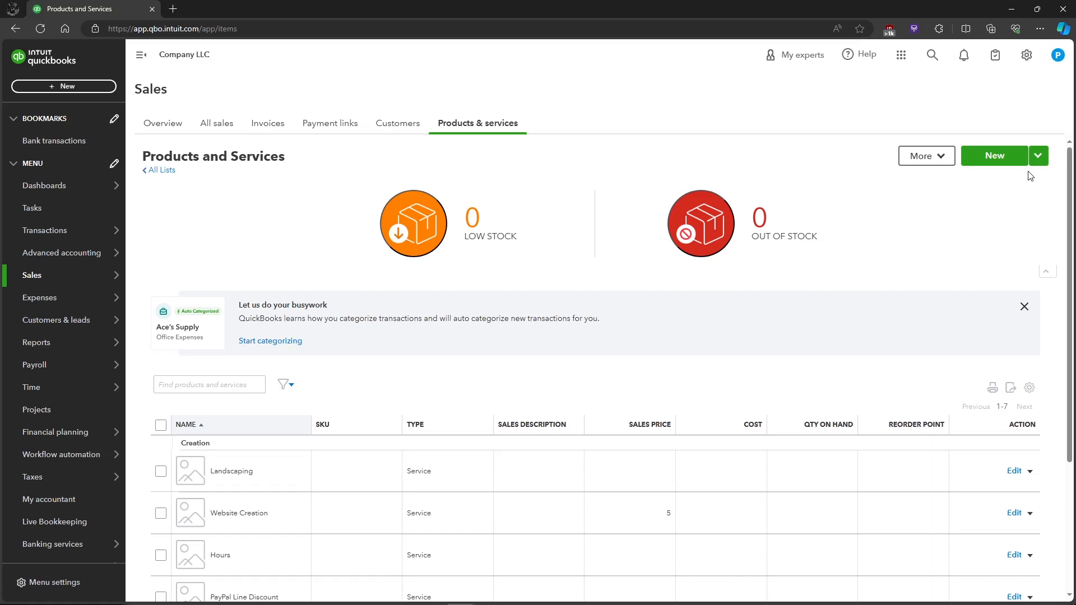
{"action": "mouse_move", "coordinate": [995, 159]}
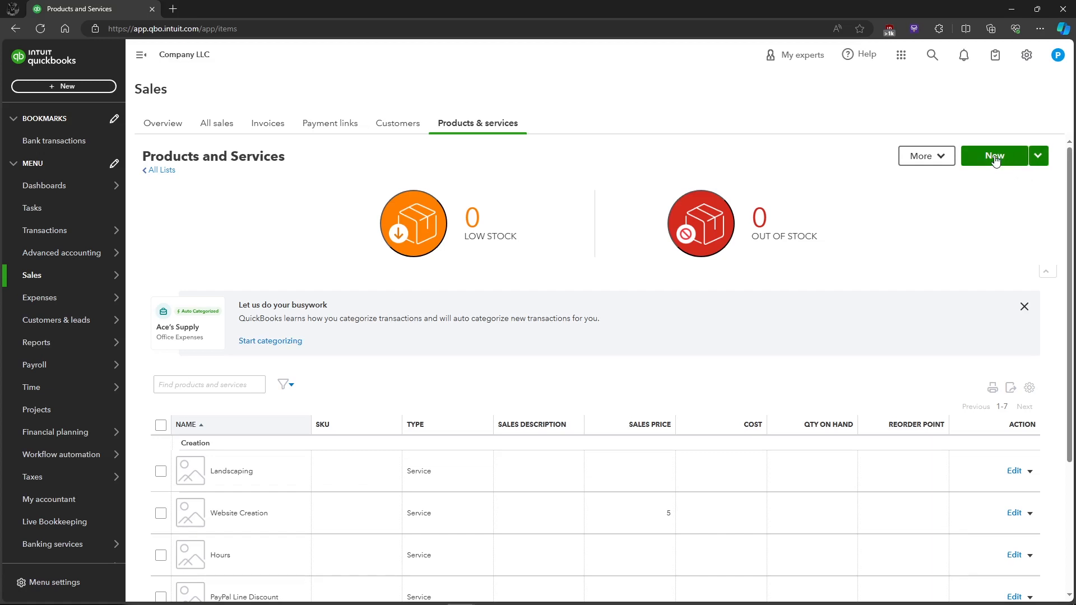
Step: Start a new product or service item
{"action": "left_click", "coordinate": [993, 156]}
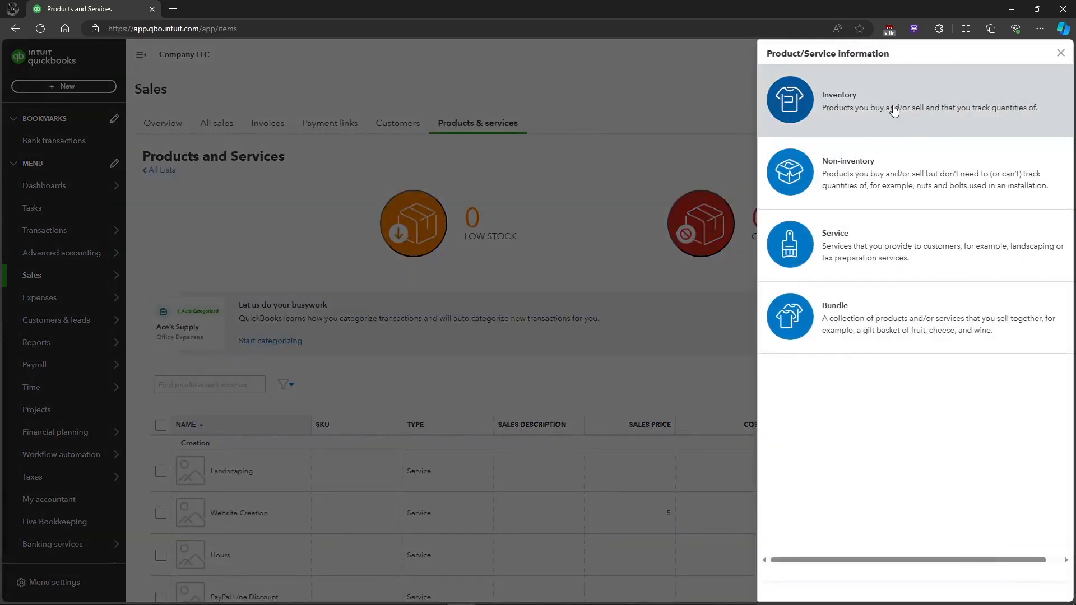
{"action": "mouse_move", "coordinate": [920, 117]}
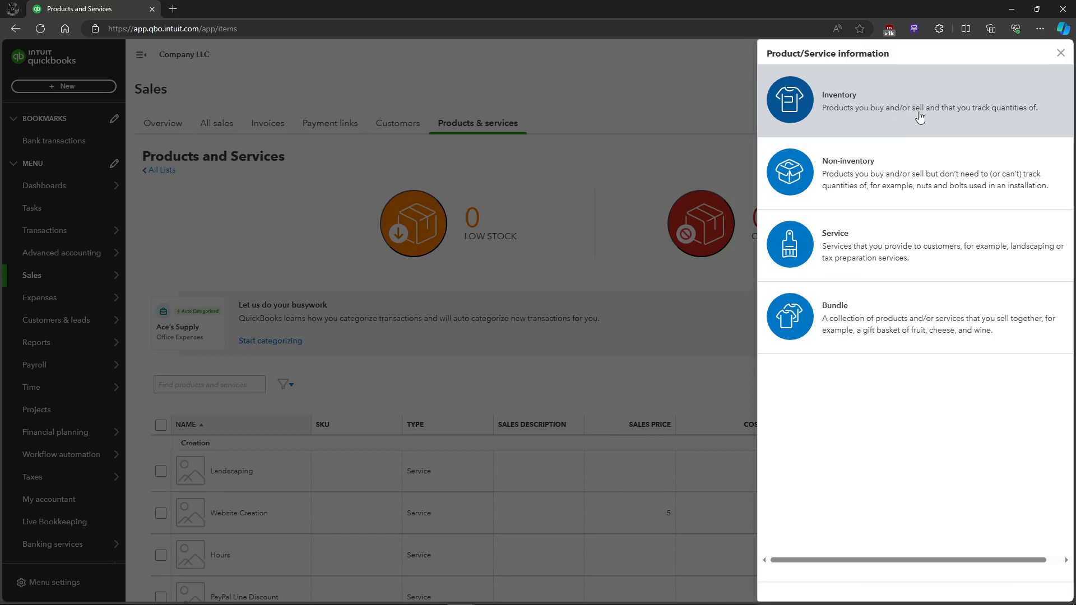
{"action": "mouse_move", "coordinate": [917, 134]}
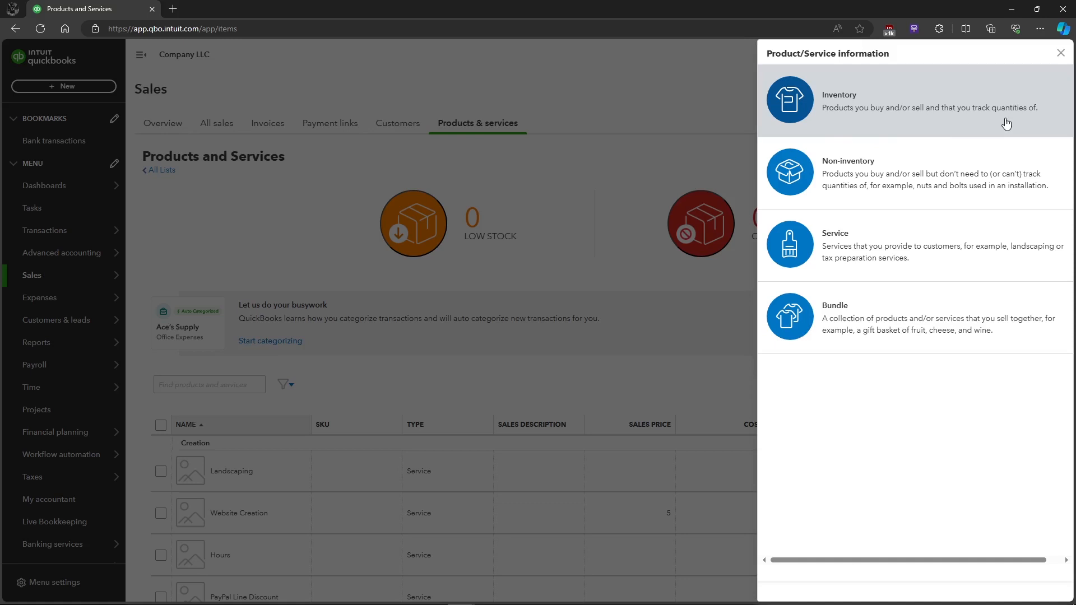
{"action": "mouse_move", "coordinate": [989, 136]}
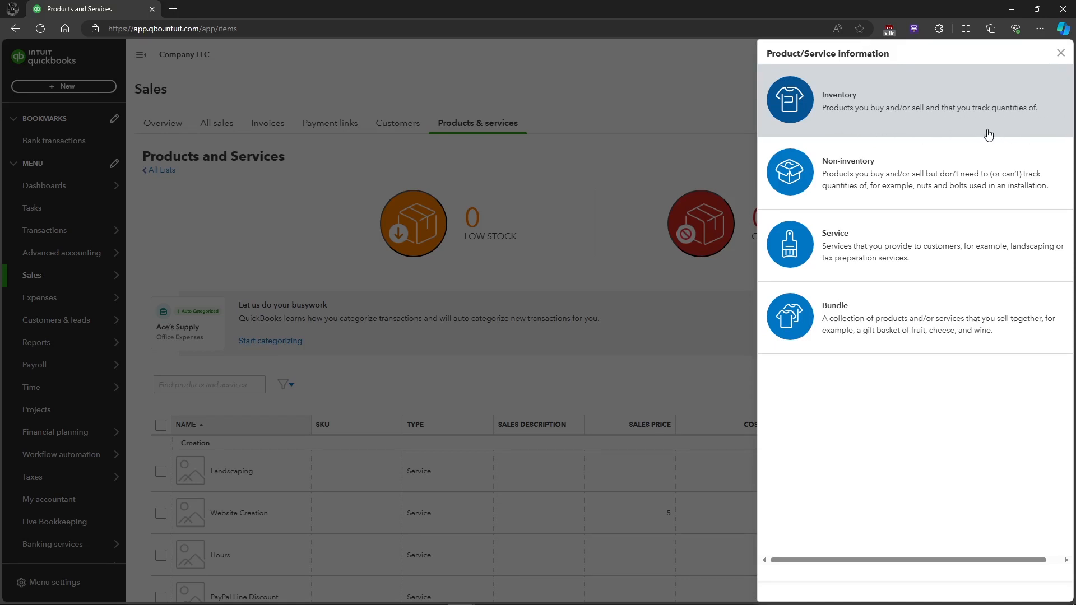
{"action": "mouse_move", "coordinate": [910, 110]}
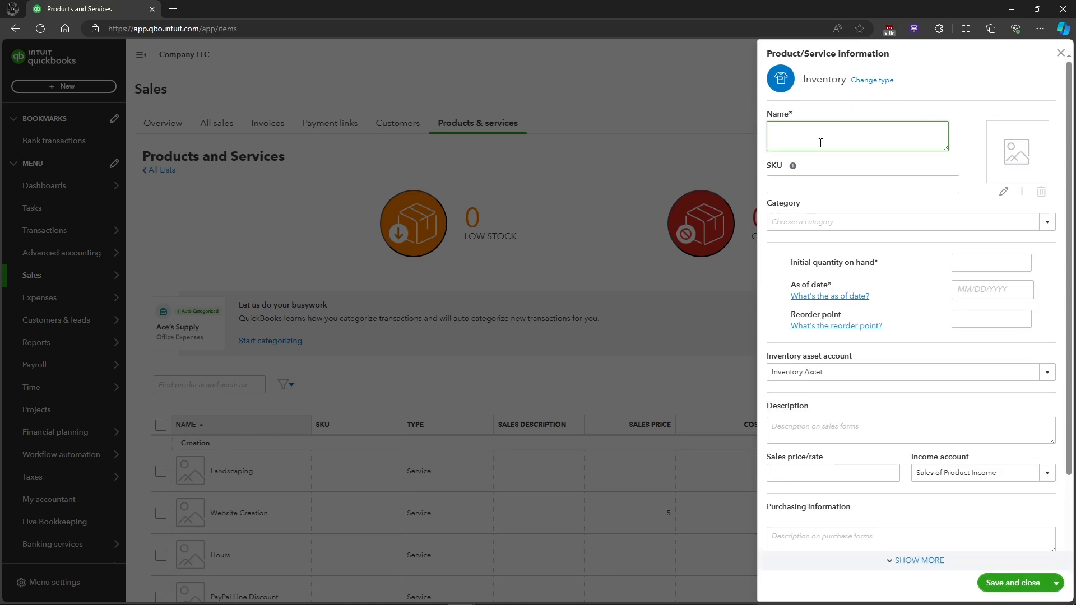
Step: Name the item Bottled Water and assign a newly added Beverage category
{"action": "type", "text": "Bottled Wate"}
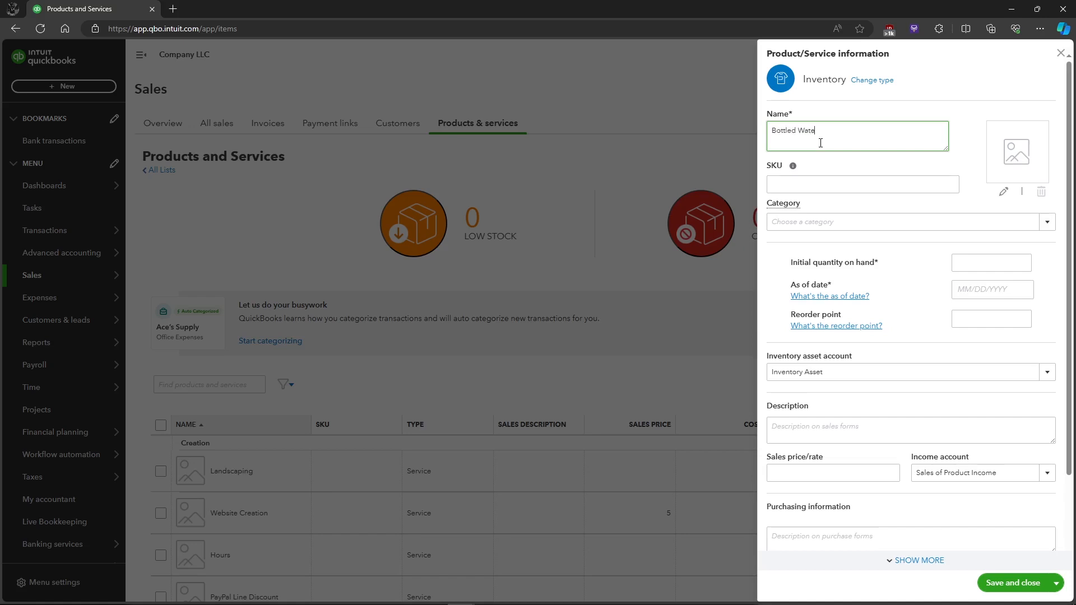
{"action": "left_click", "coordinate": [896, 222]}
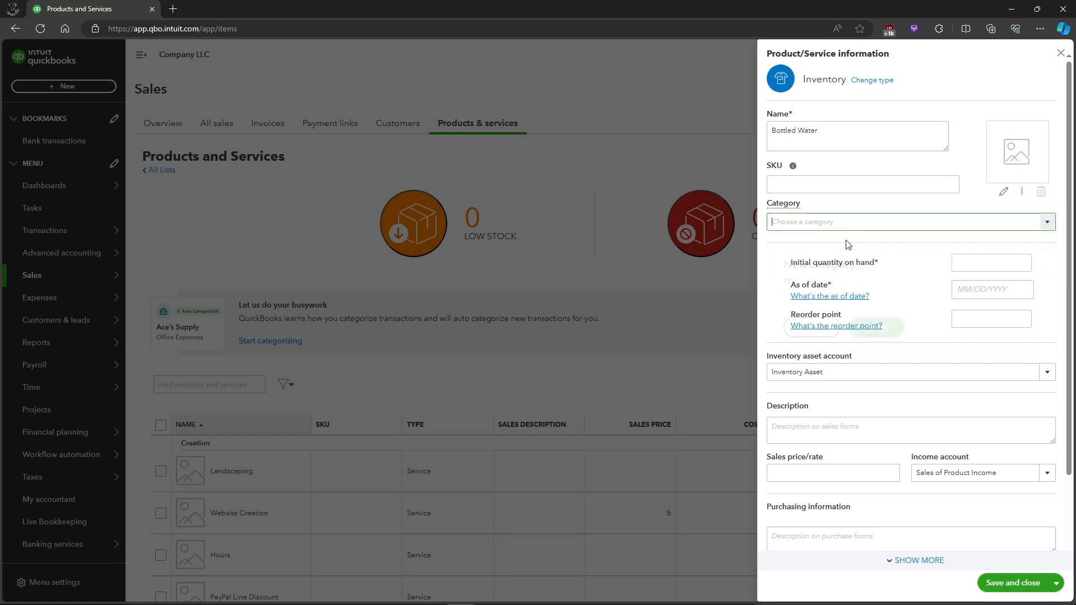
{"action": "left_click", "coordinate": [910, 222]}
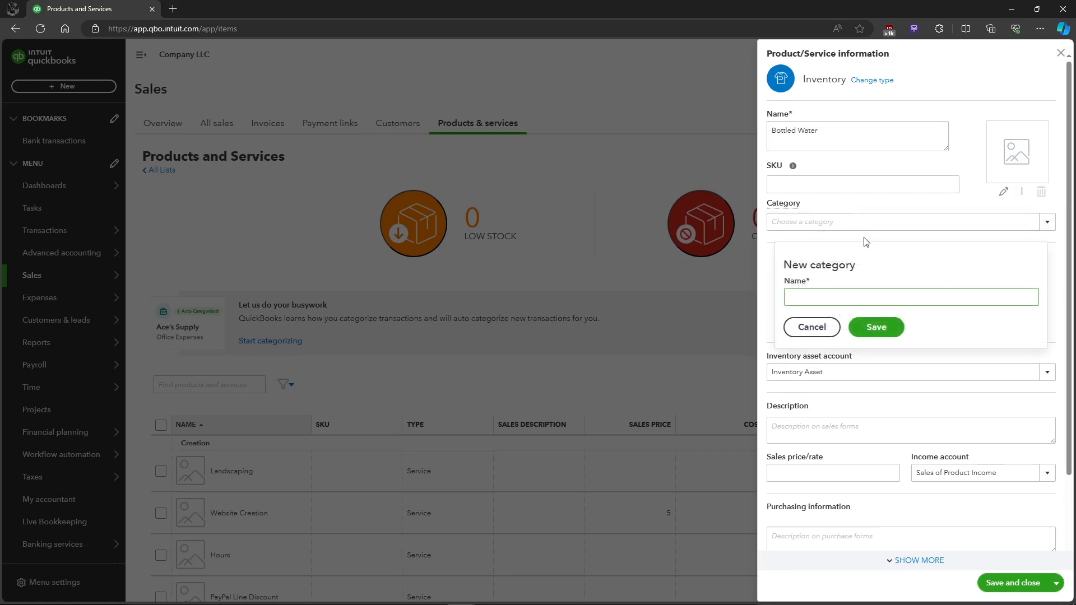
{"action": "type", "text": "Beverg"}
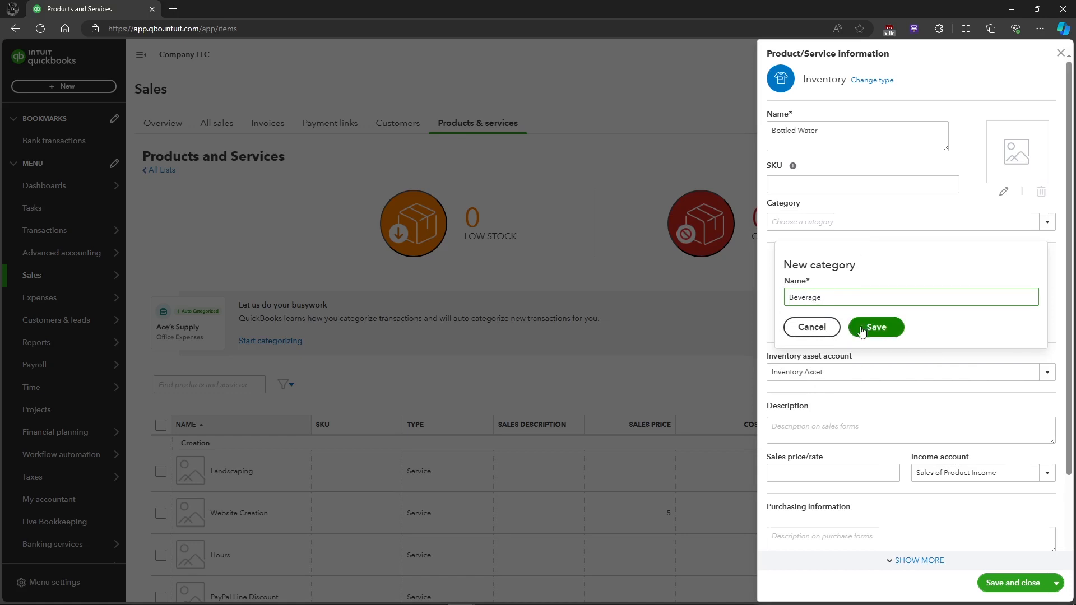
{"action": "left_click", "coordinate": [875, 327]}
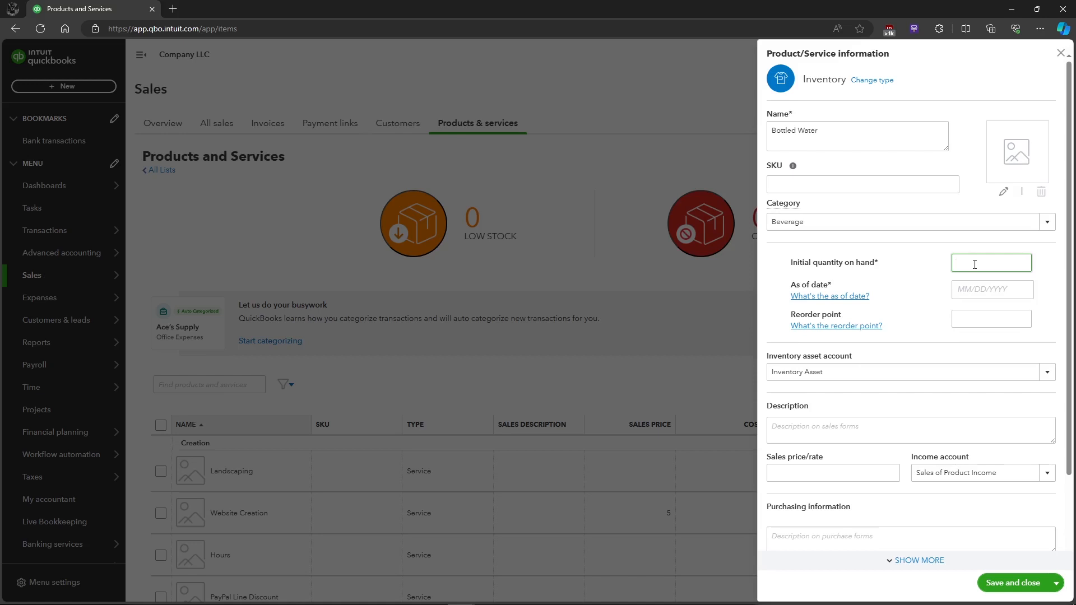
Step: Enter initial quantity on hand 30 as of 03/17/2024
{"action": "type", "text": "30"}
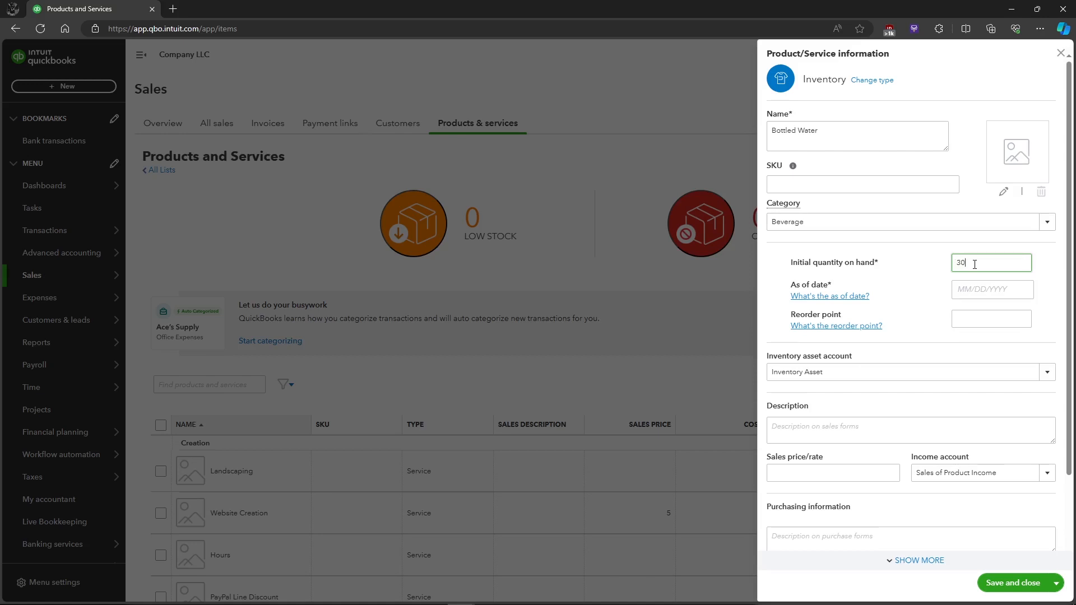
{"action": "left_click", "coordinate": [992, 289]}
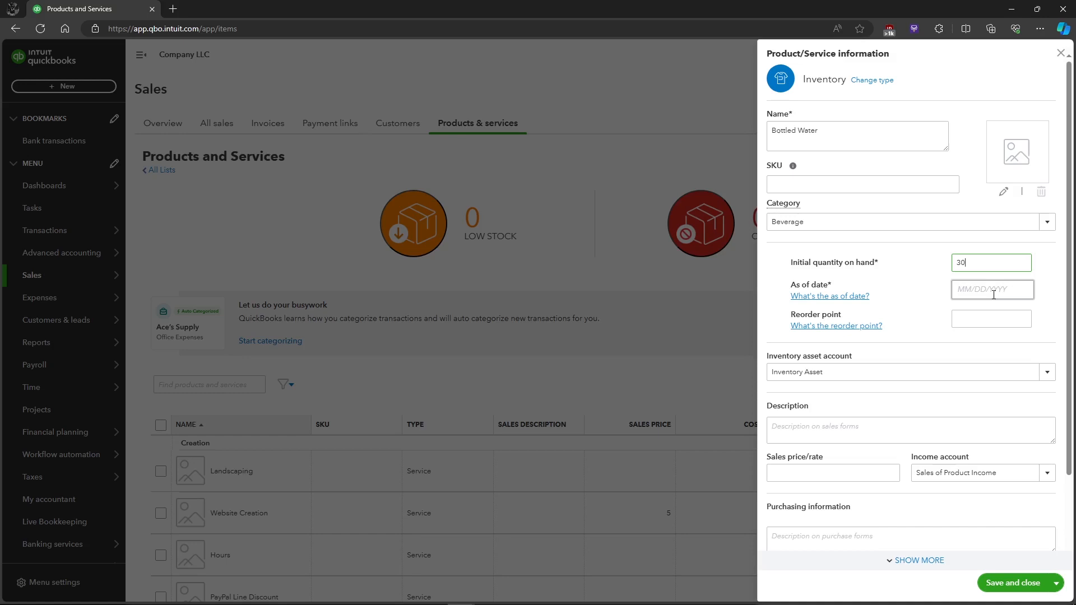
{"action": "type", "text": "03/17/2024"}
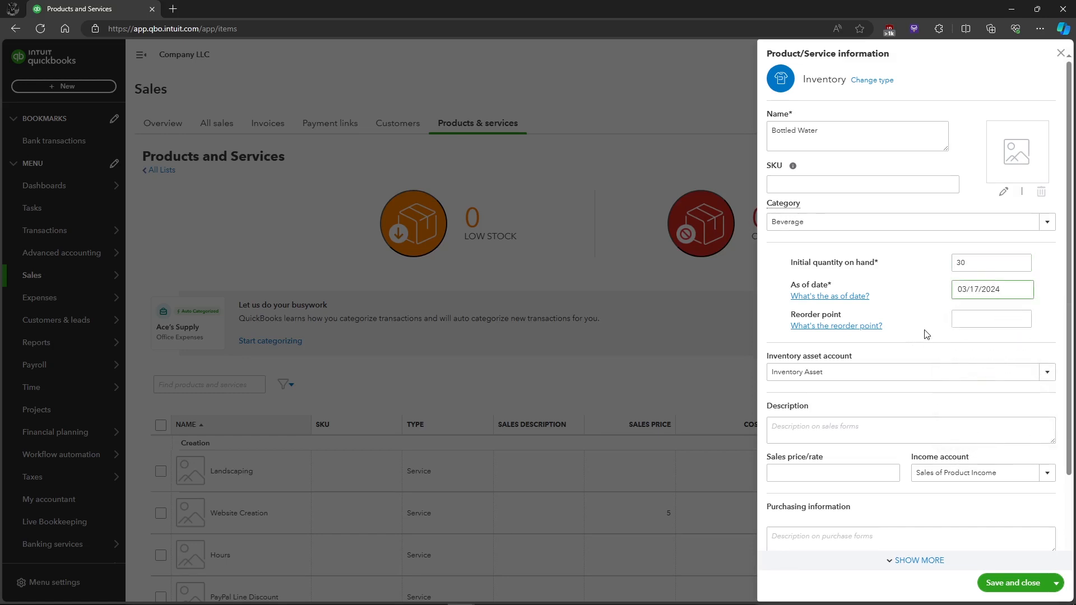
{"action": "left_click", "coordinate": [990, 319]}
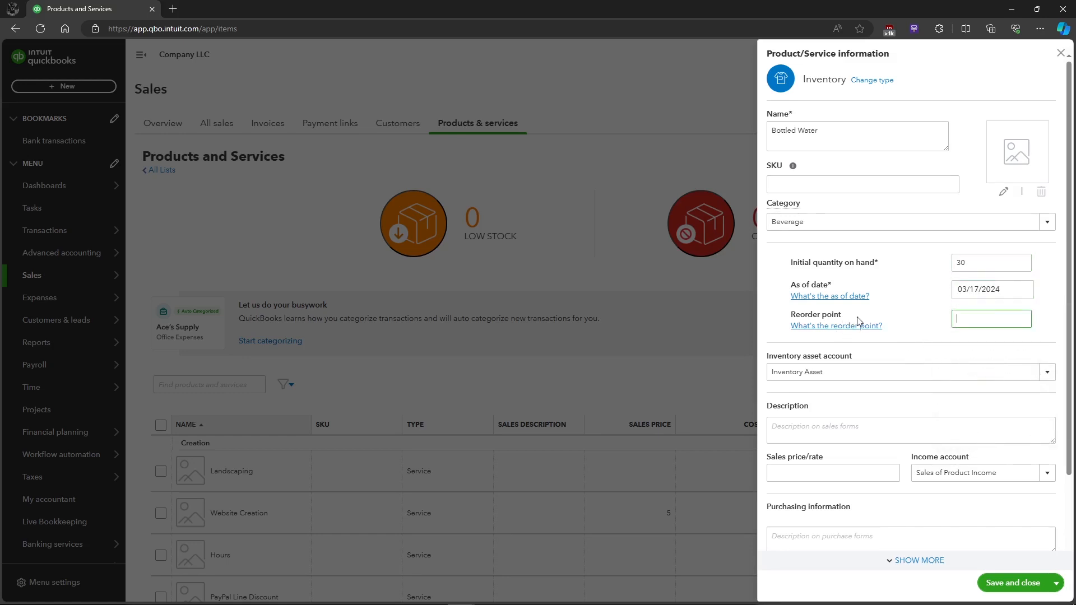
{"action": "mouse_move", "coordinate": [955, 336]}
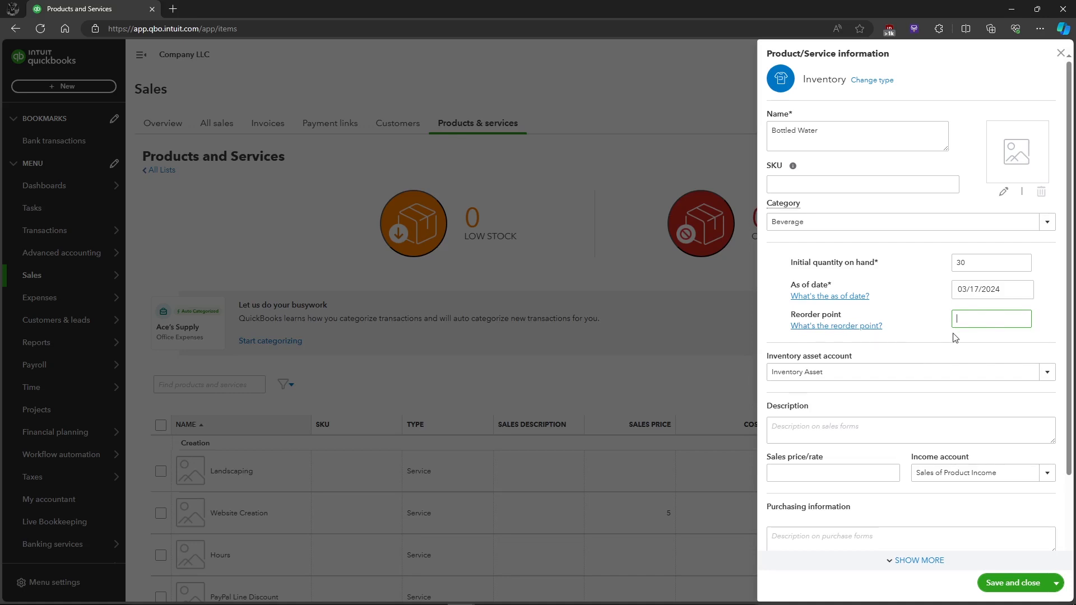
Step: Enter description 500 mL and sales price 10
{"action": "scroll", "scroll_direction": "down", "scroll_amount": 3}
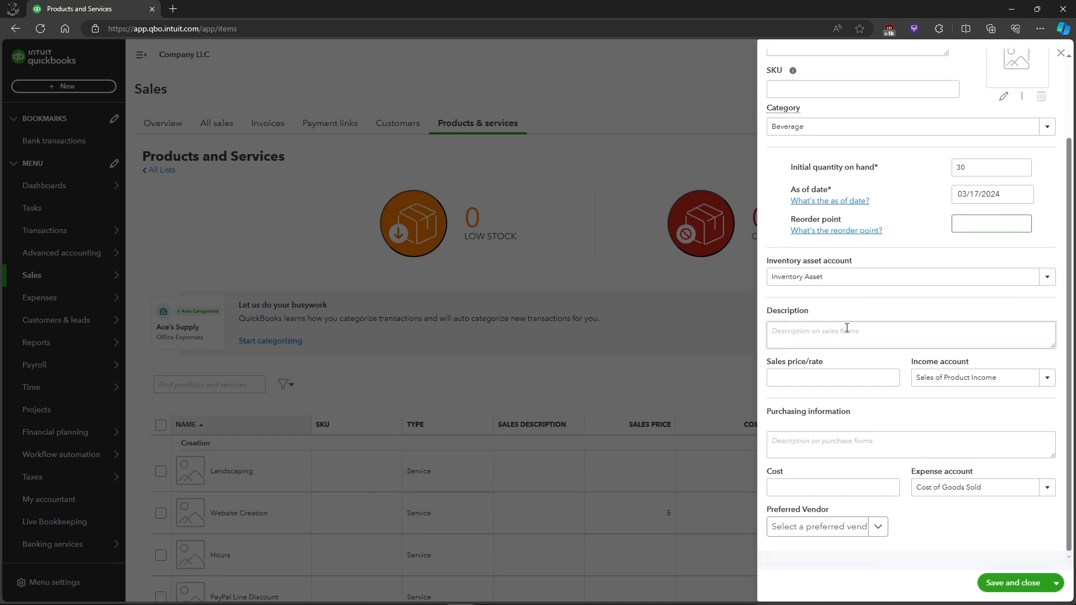
{"action": "mouse_move", "coordinate": [826, 330]}
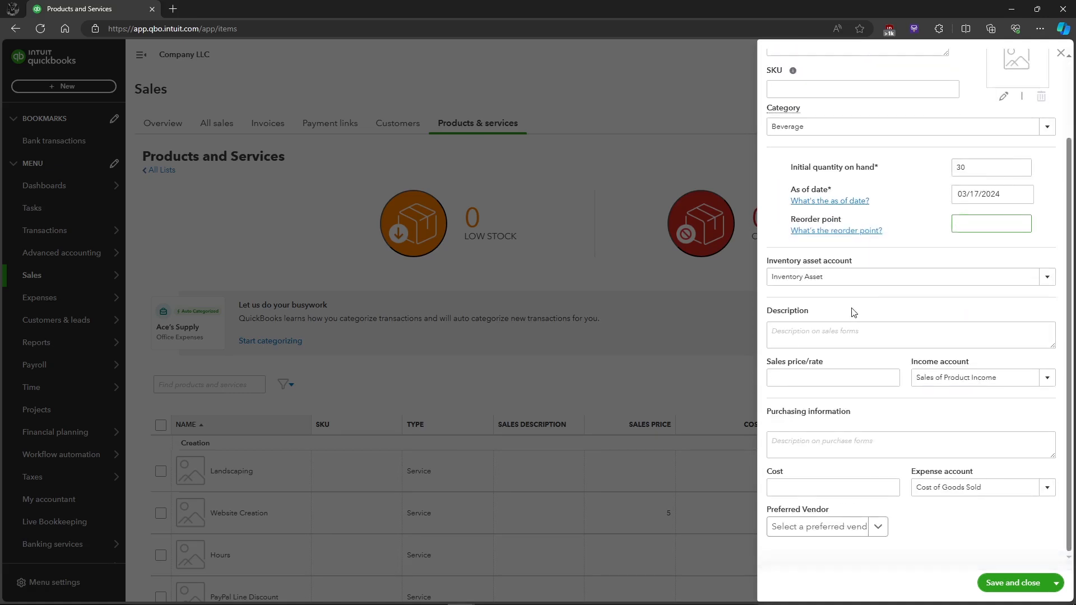
{"action": "type", "text": "500"}
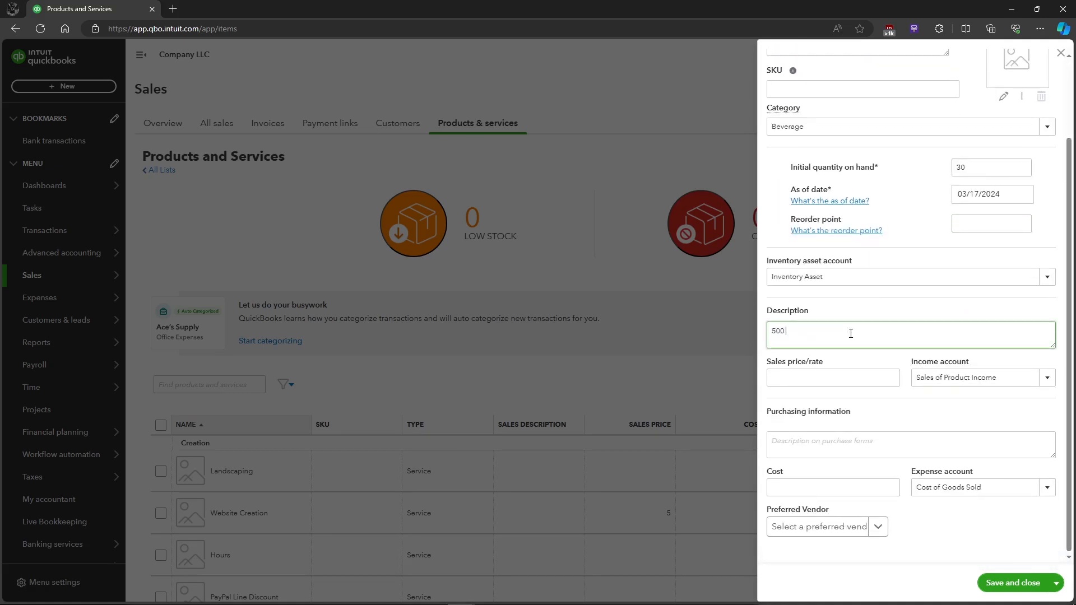
{"action": "type", "text": "mL"}
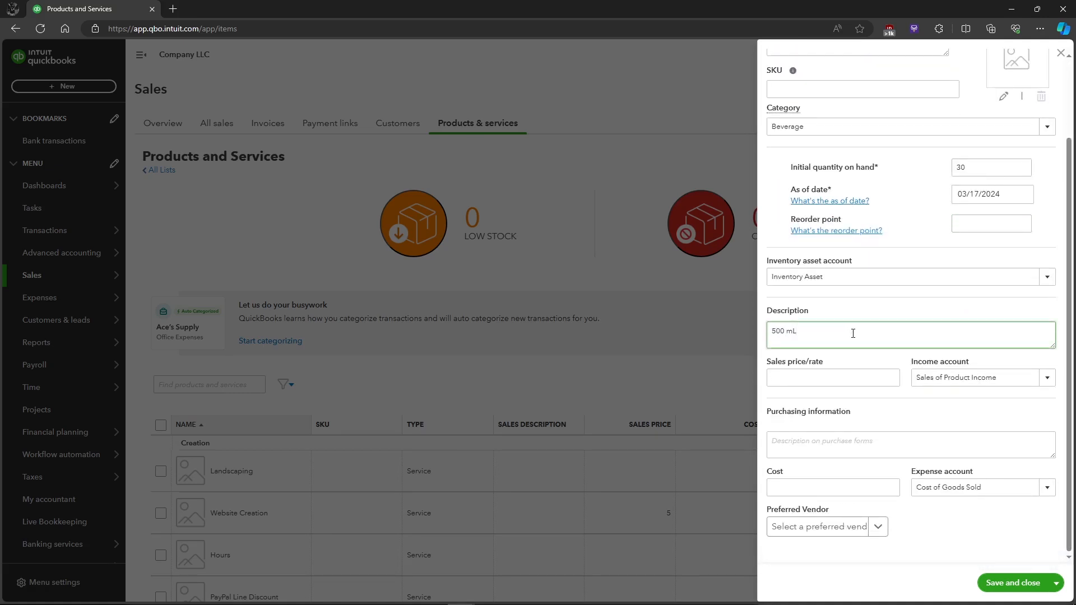
{"action": "type", "text": "10"}
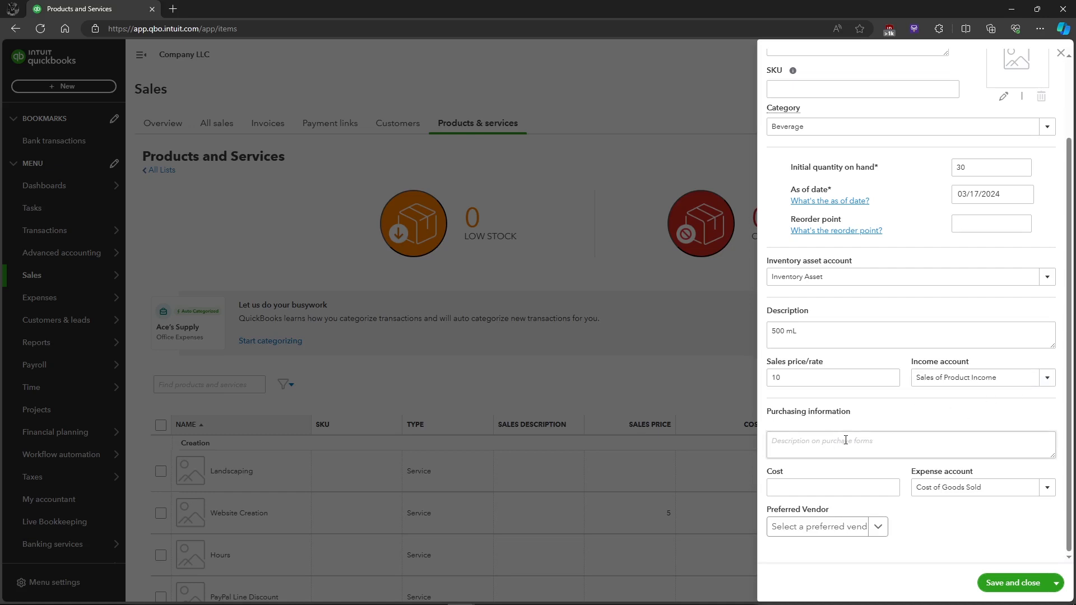
Step: Enter cost 5 and save Bottled Water with Save and close
{"action": "left_click", "coordinate": [832, 487]}
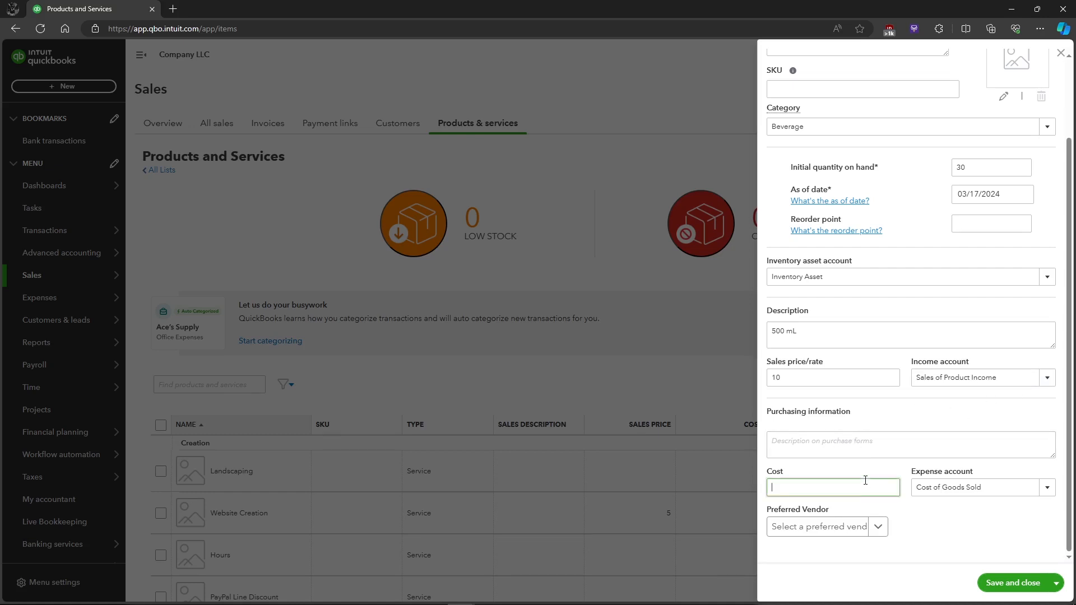
{"action": "mouse_move", "coordinate": [869, 475]}
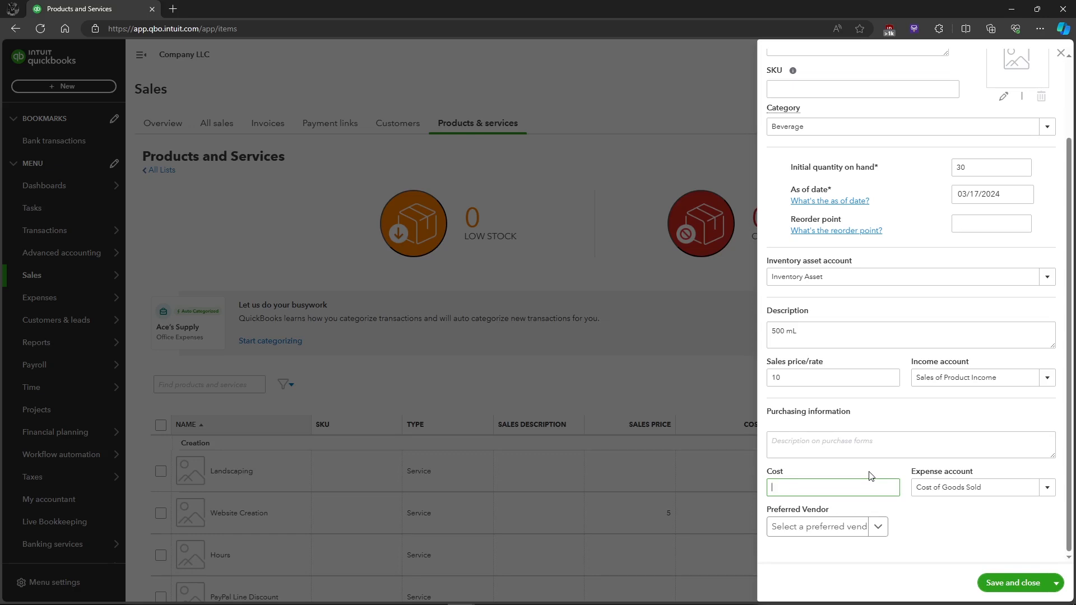
{"action": "type", "text": "5"}
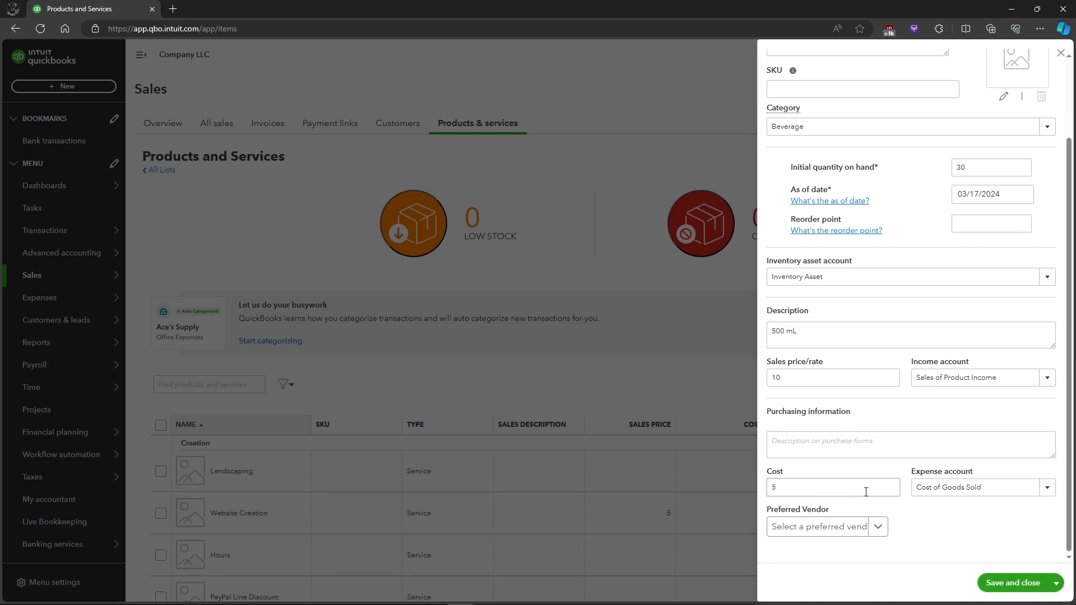
{"action": "mouse_move", "coordinate": [1029, 587]}
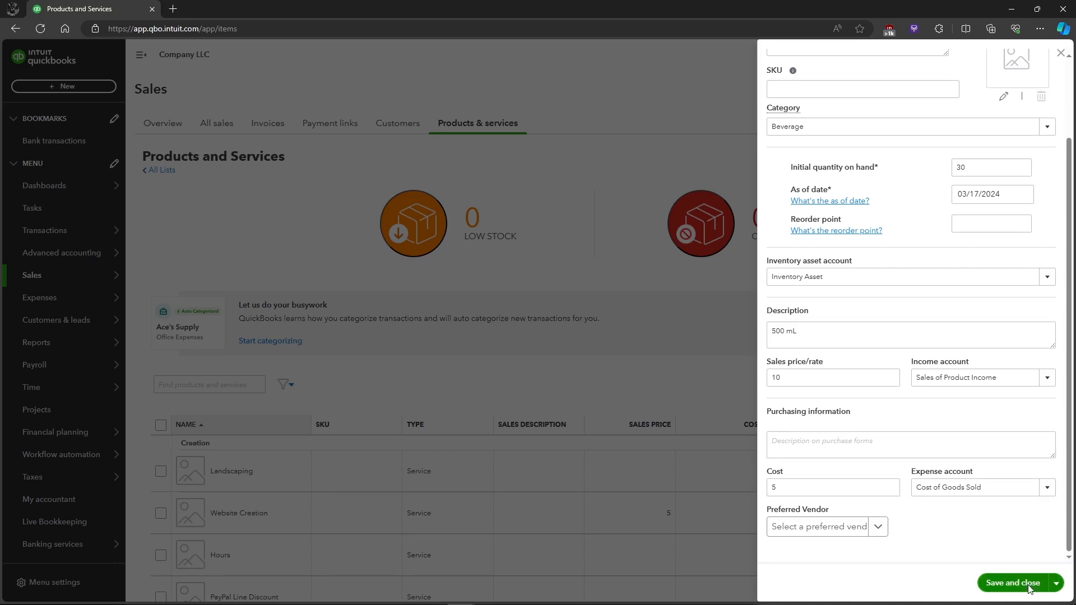
{"action": "left_click", "coordinate": [1013, 598]}
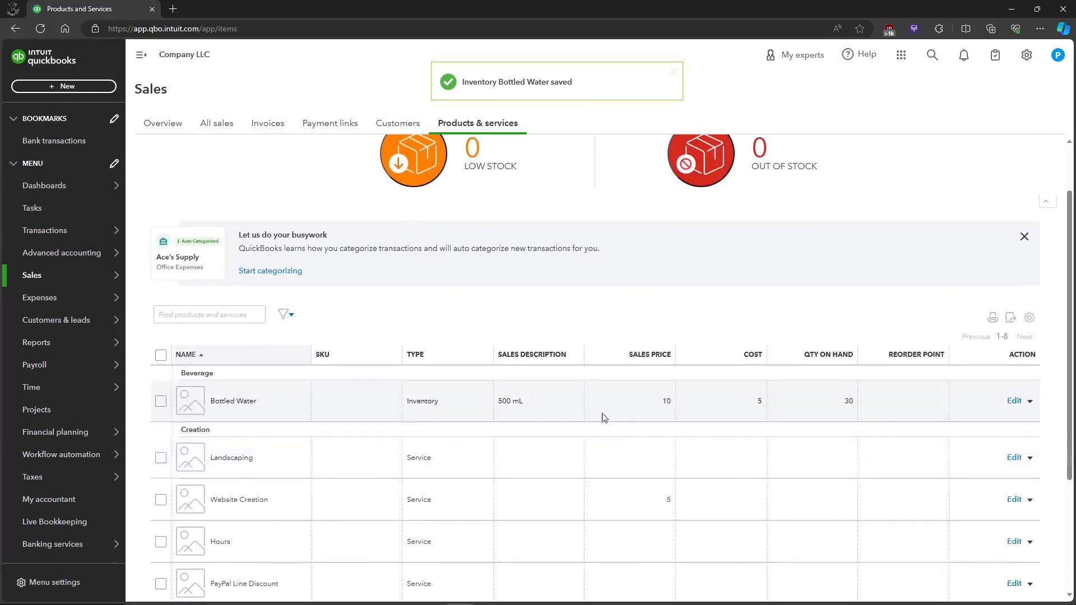
{"action": "mouse_move", "coordinate": [322, 415]}
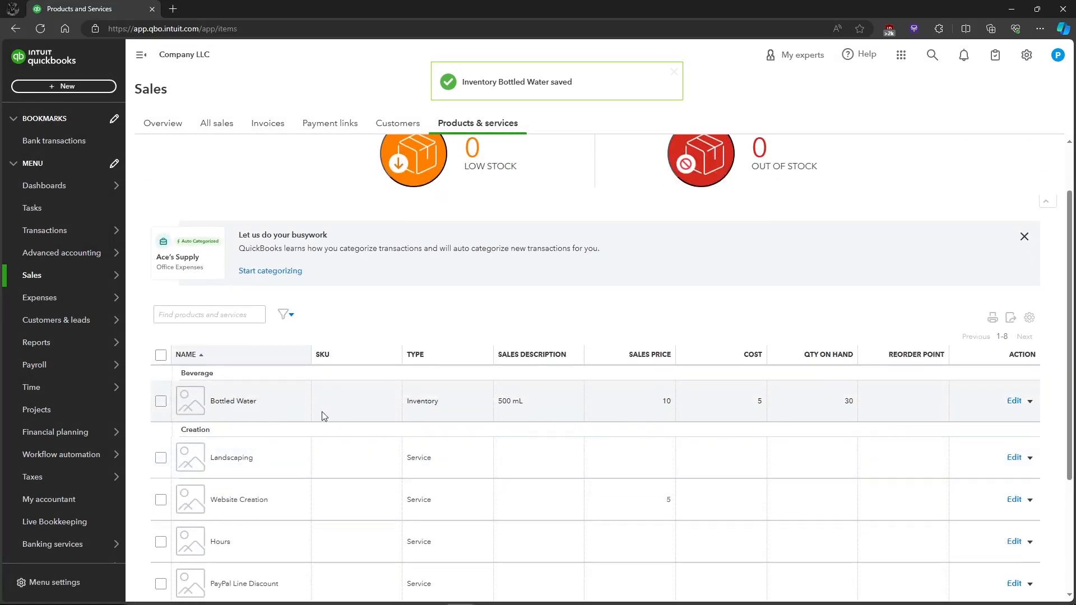